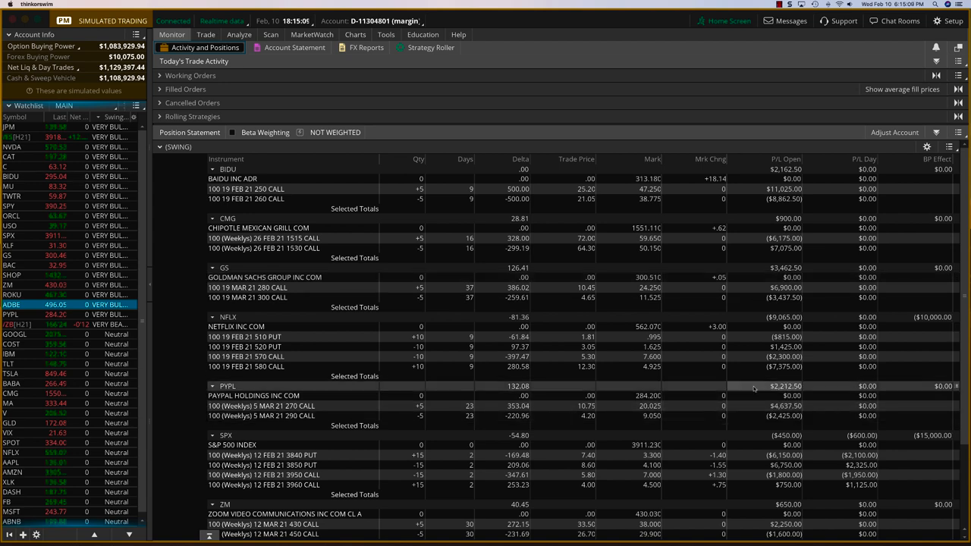
Step: Remove the simulated SPX put vertical and expand the 12 FEB 21 weekly SPX strikes
{"action": "scroll", "scroll_direction": "down", "scroll_amount": 3}
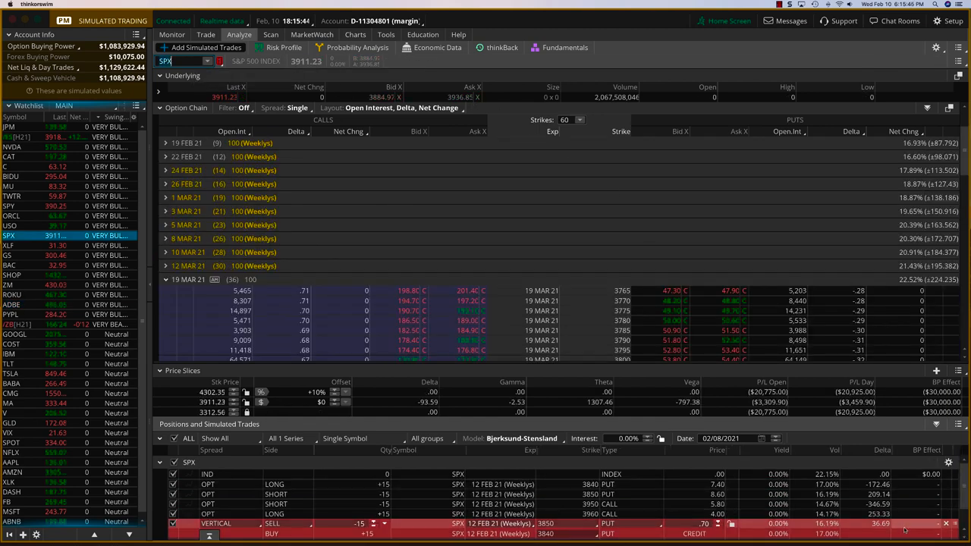
{"action": "left_click", "coordinate": [946, 523]}
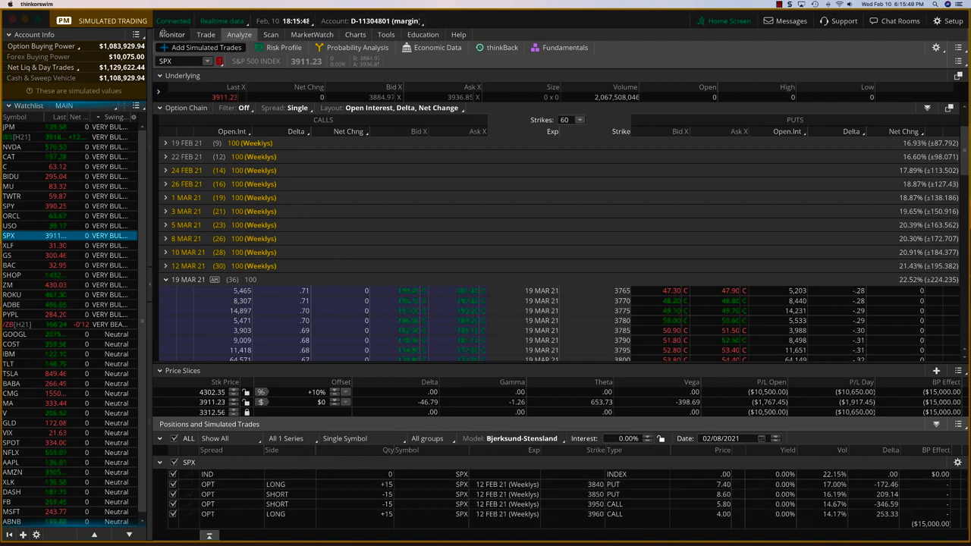
{"action": "left_click", "coordinate": [172, 34]}
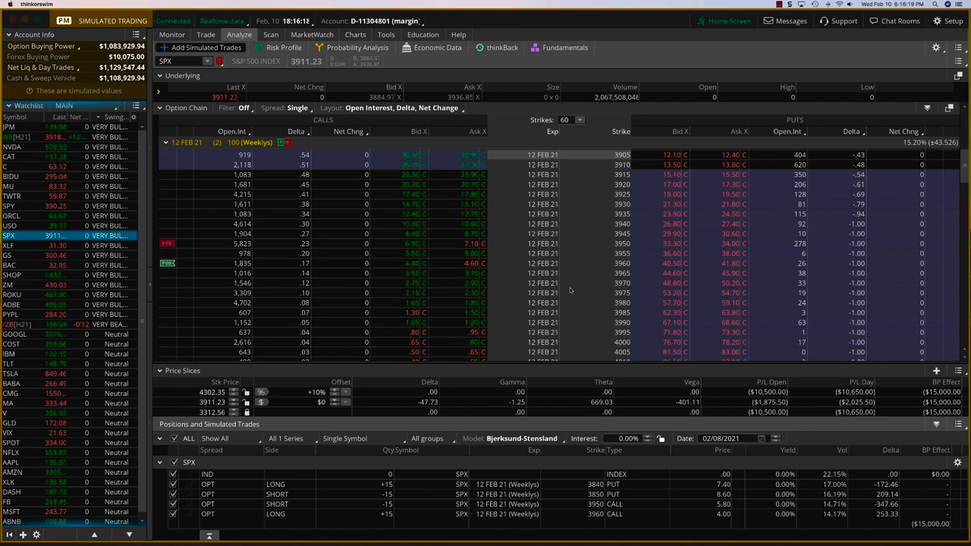
{"action": "scroll", "scroll_direction": "up", "scroll_amount": 3}
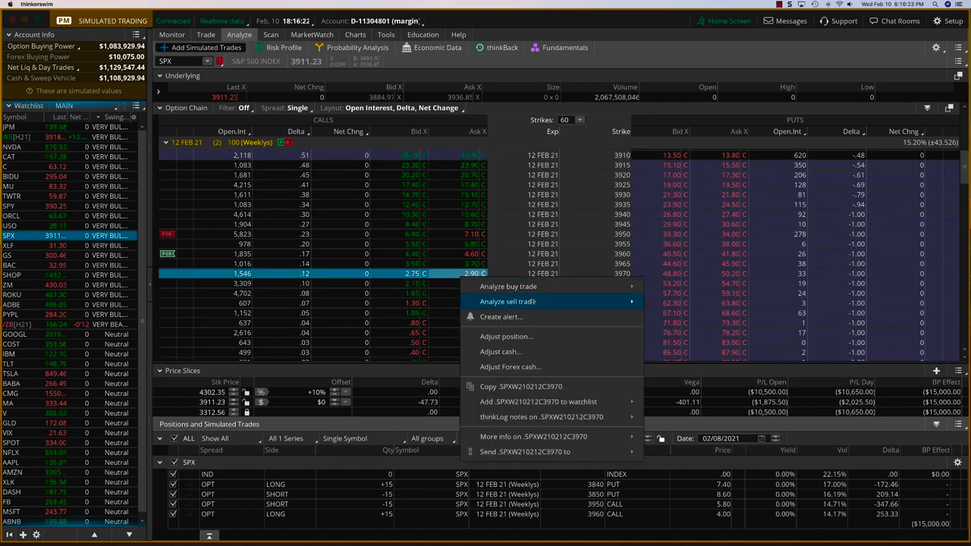
Step: Simulate selling the SPX 12 FEB 21 3970/3980 call vertical, 15 contracts
{"action": "left_click", "coordinate": [508, 301]}
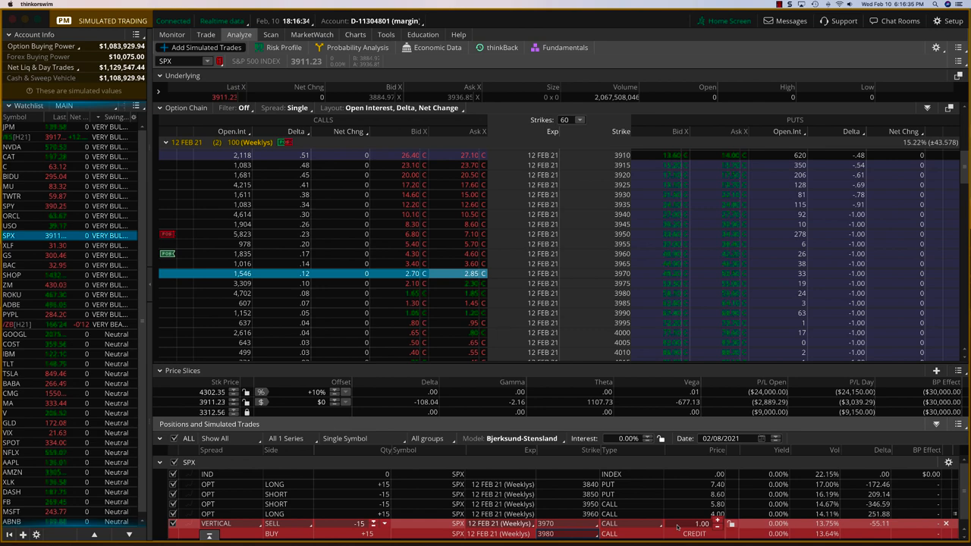
{"action": "left_click", "coordinate": [171, 34]}
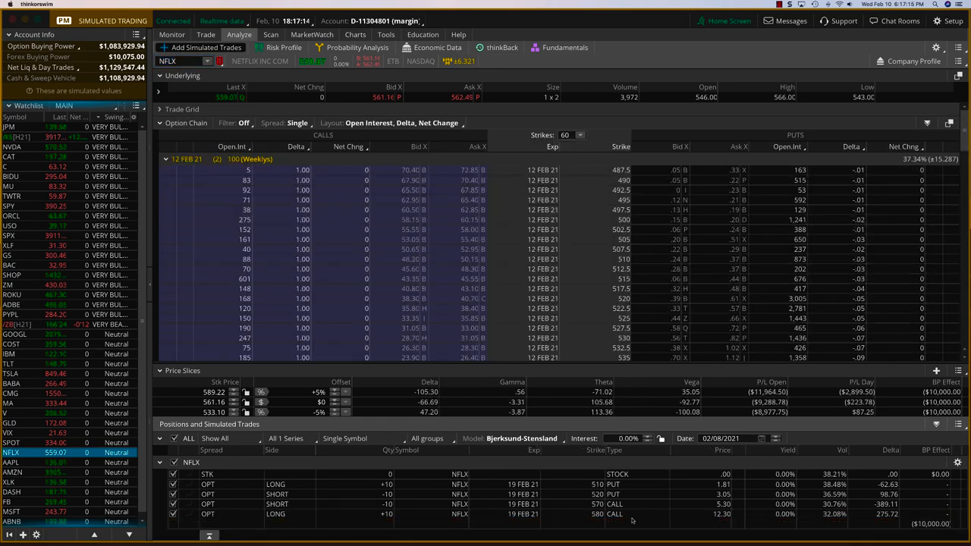
Step: Expand NFLX 19 FEB 21 and set the short 590 call vertical's long leg to 600
{"action": "left_click", "coordinate": [165, 158]}
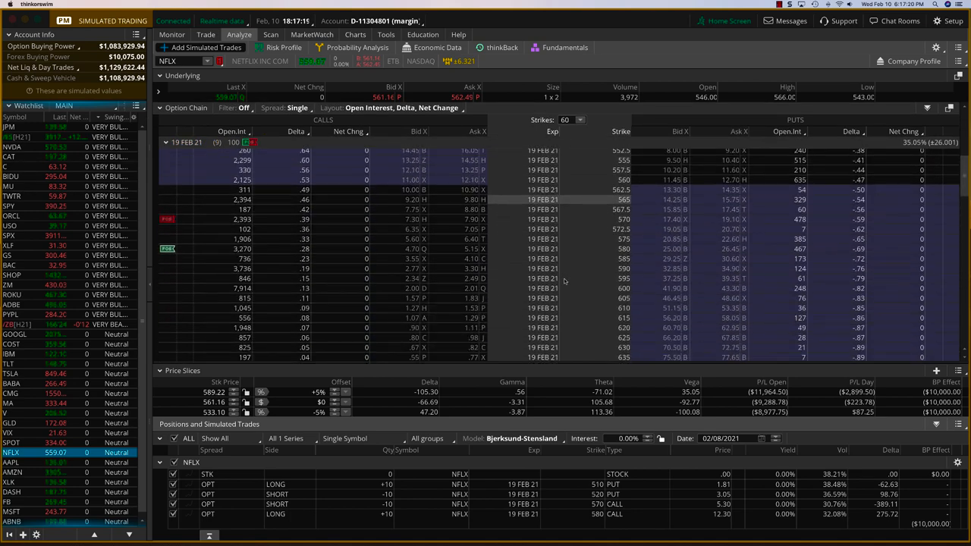
{"action": "mouse_move", "coordinate": [506, 249]}
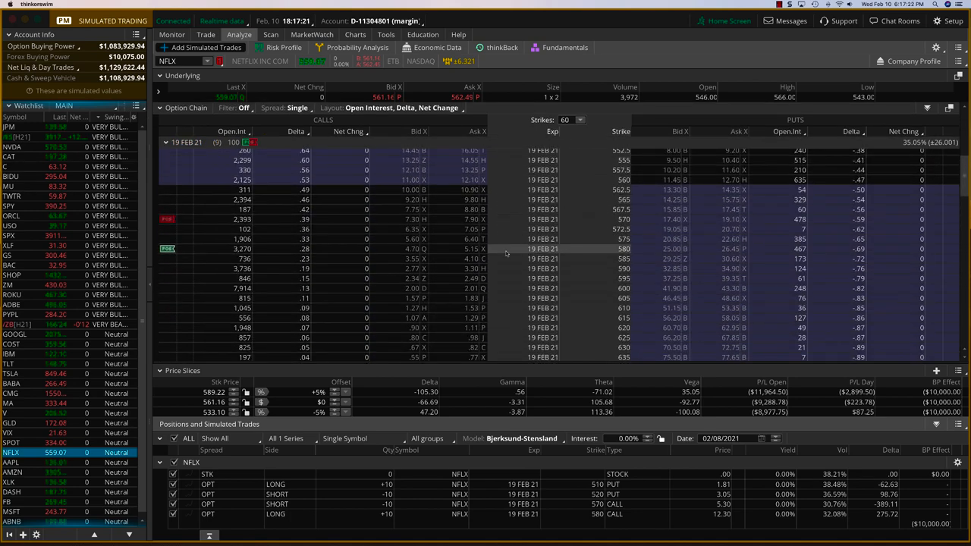
{"action": "mouse_move", "coordinate": [599, 219]}
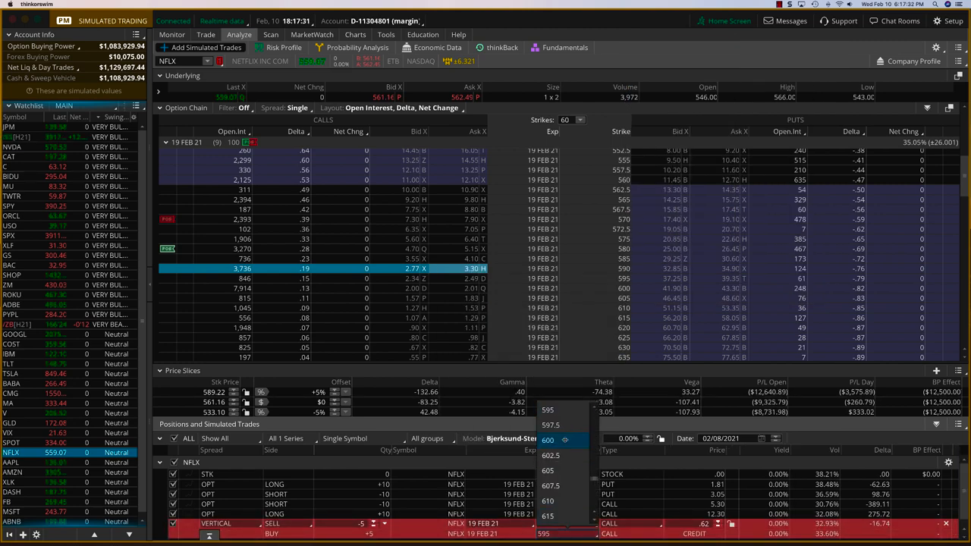
{"action": "left_click", "coordinate": [547, 440]}
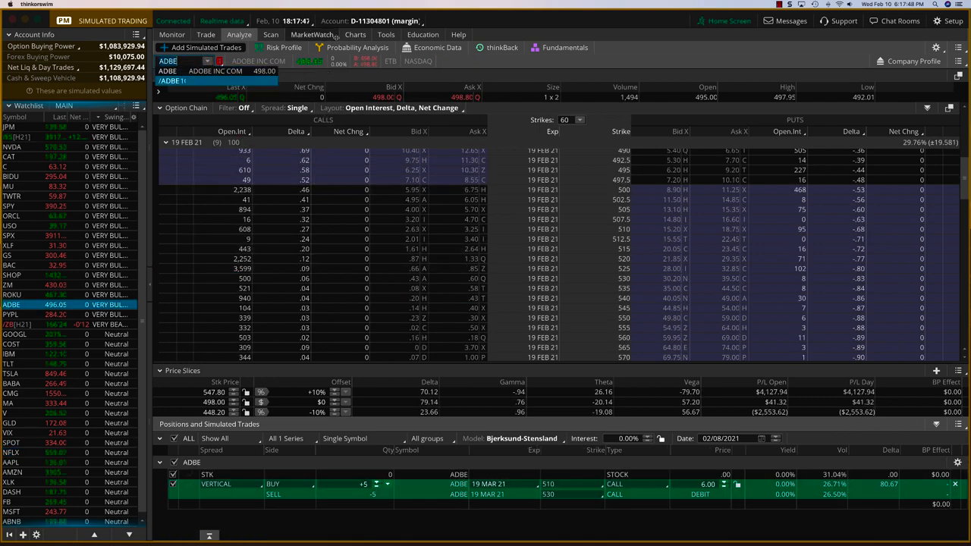
Step: Review the ADBE price chart, then return to the 510/530 call vertical analysis
{"action": "left_click", "coordinate": [355, 34]}
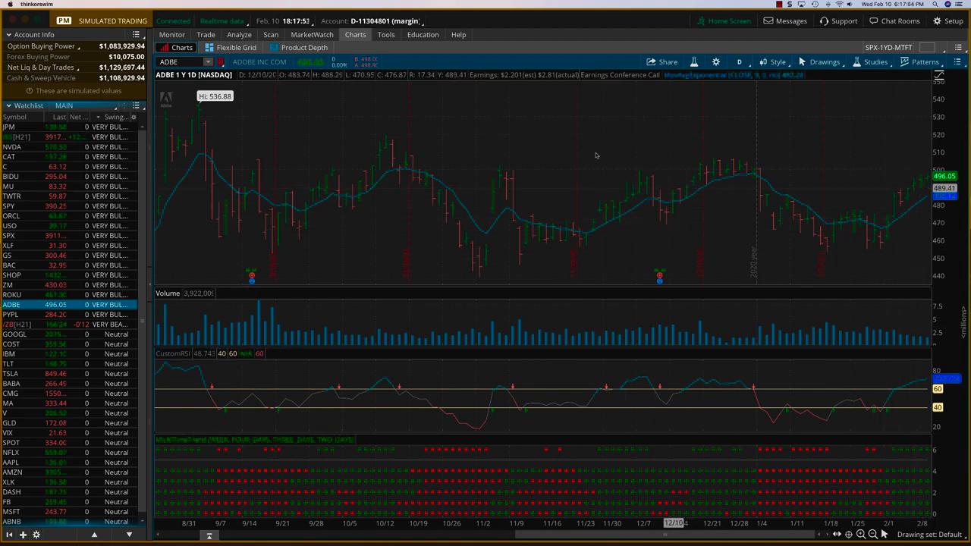
{"action": "left_click", "coordinate": [239, 35]}
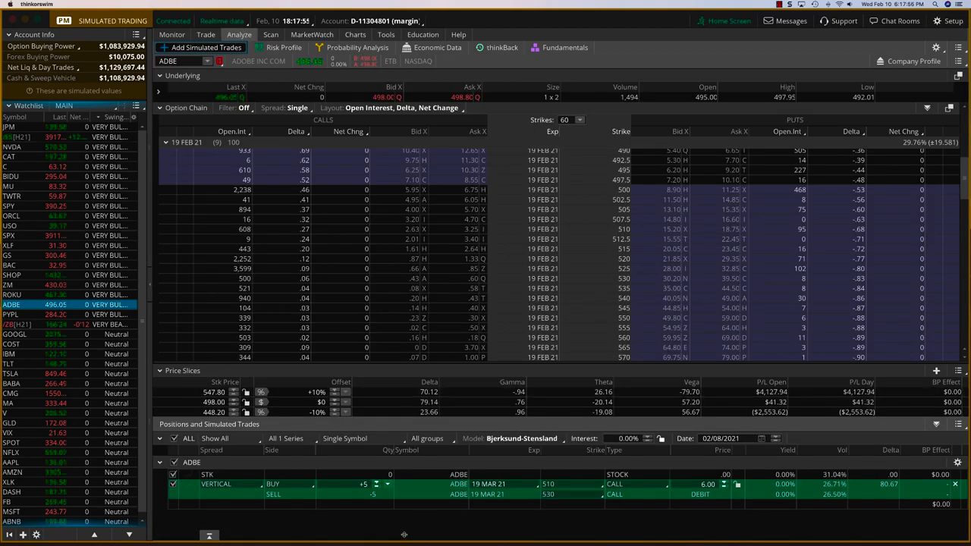